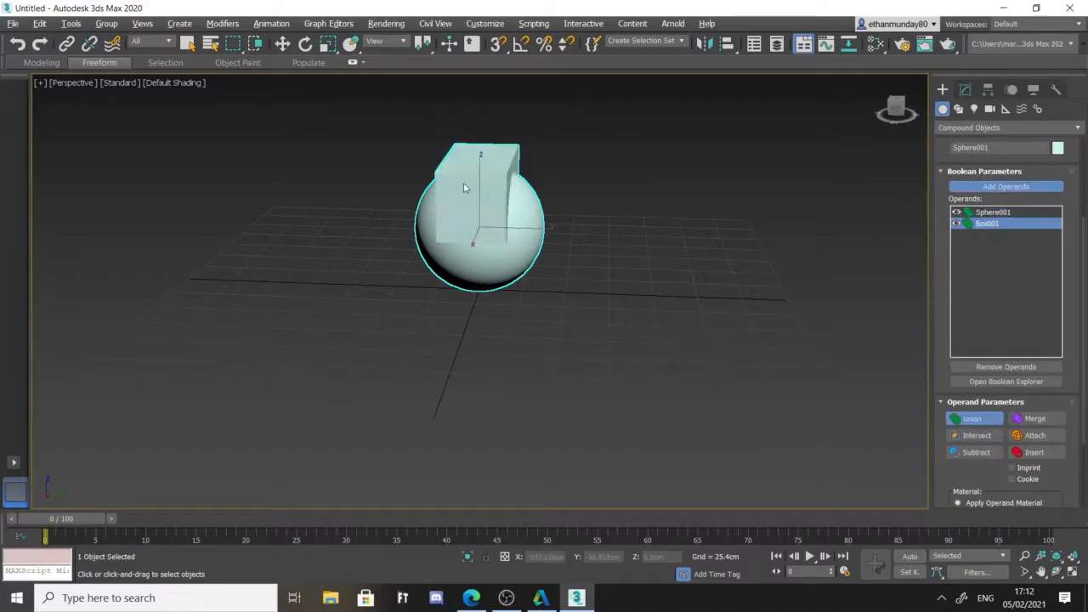
- Add Box01 as the Boolean operand so the sphere and box become one compound object
left_click(975, 452)
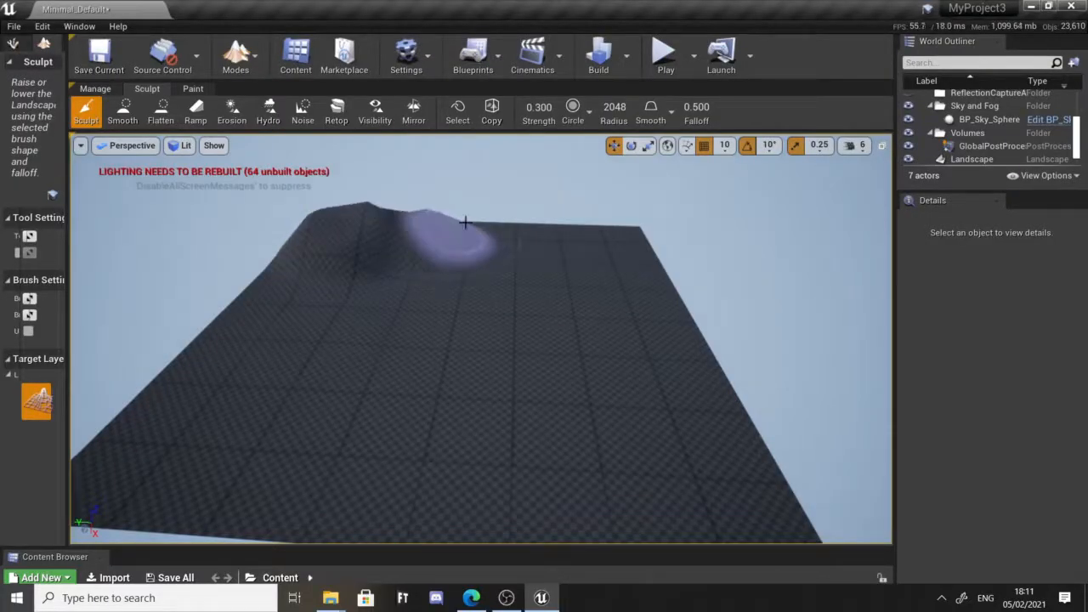
- Paint across the flat terrain with the Sculpt tool to raise a ridge
left_click_drag(465, 223, 581, 215)
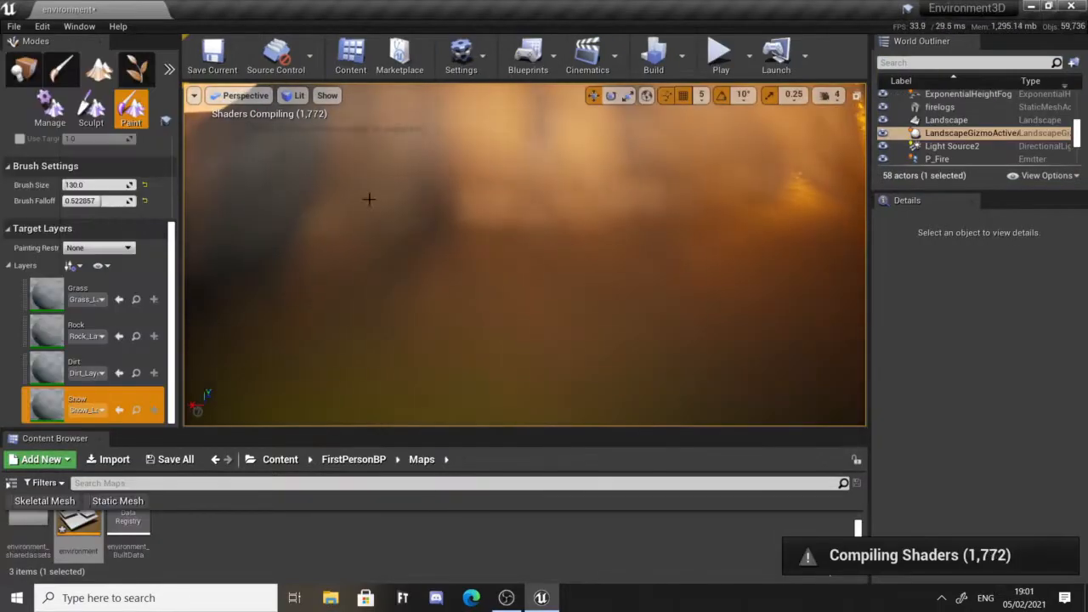
left_click(76, 365)
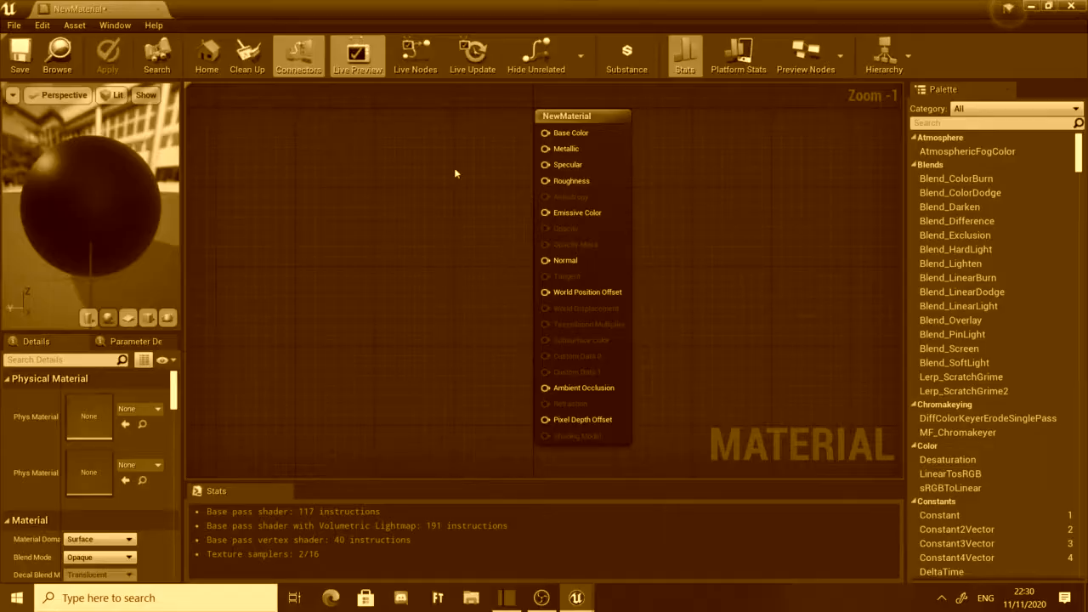
- Add Texture Sample nodes from the graph menu and browse the asset list for textures to wire in
right_click(458, 170)
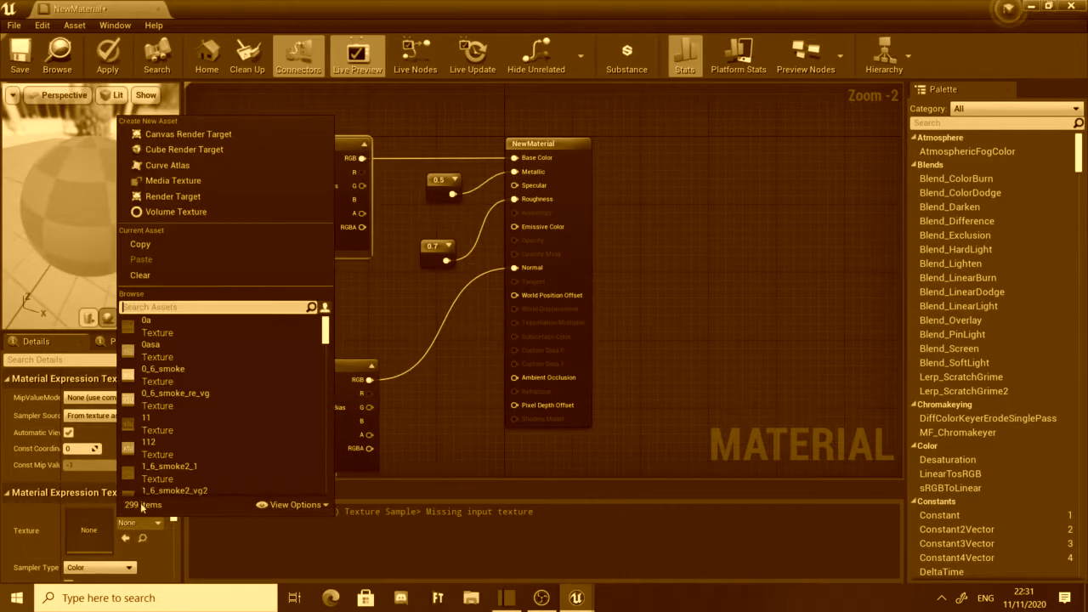
scroll("down", 3)
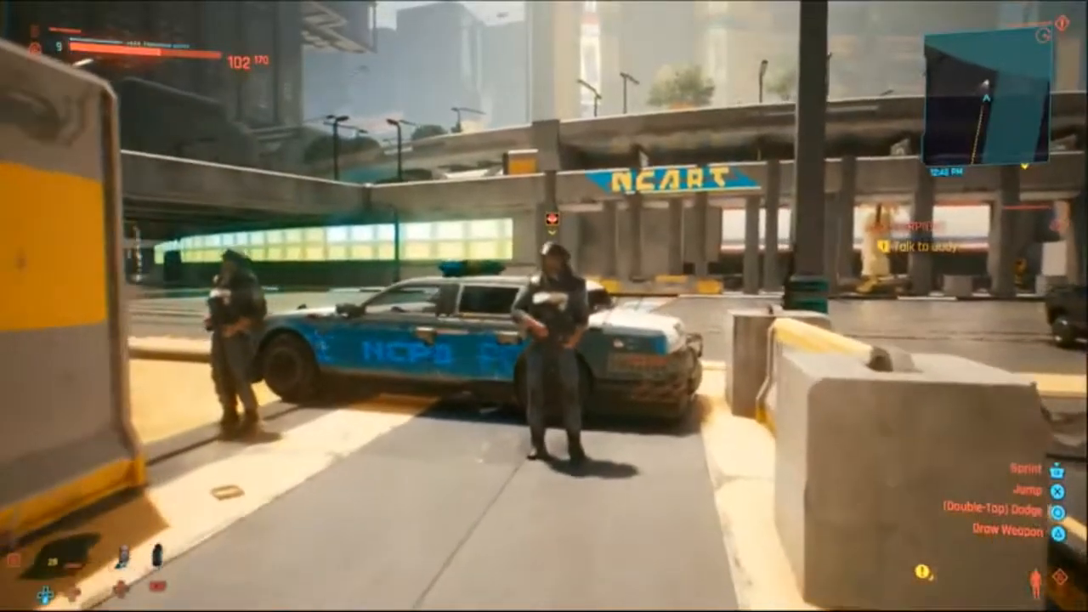
left_click(544, 306)
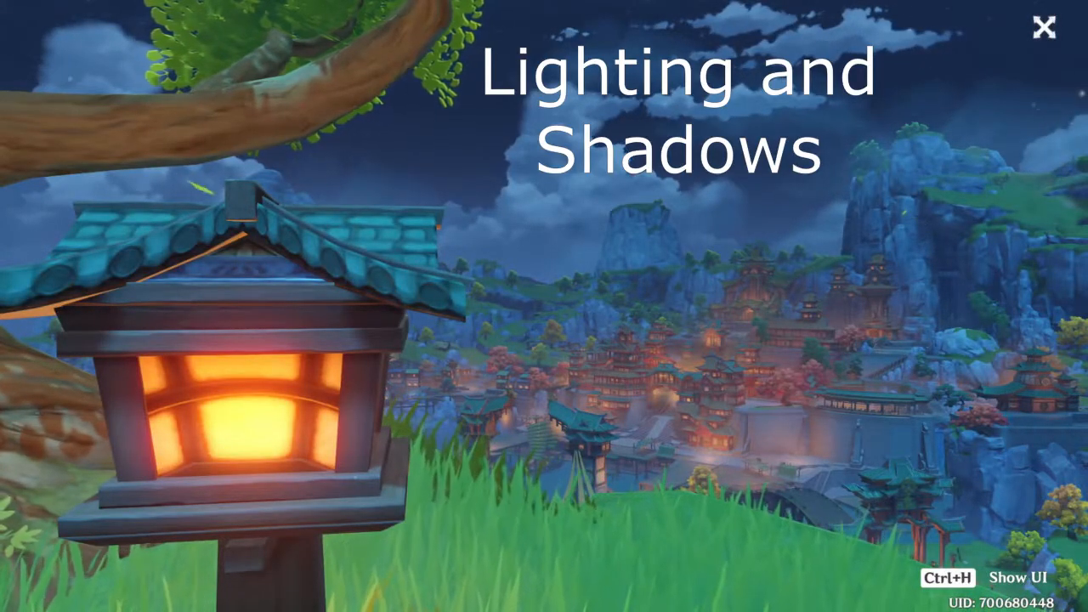
left_click(1041, 27)
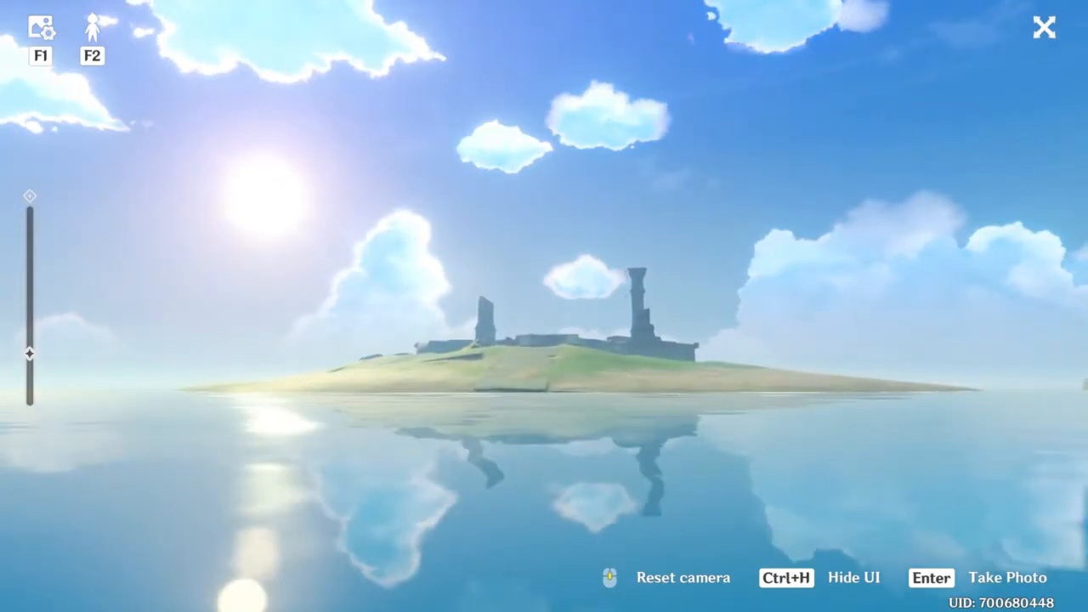
- Exit photo mode over the sea and hide the HUD while gliding above the rocky island
left_click(1043, 27)
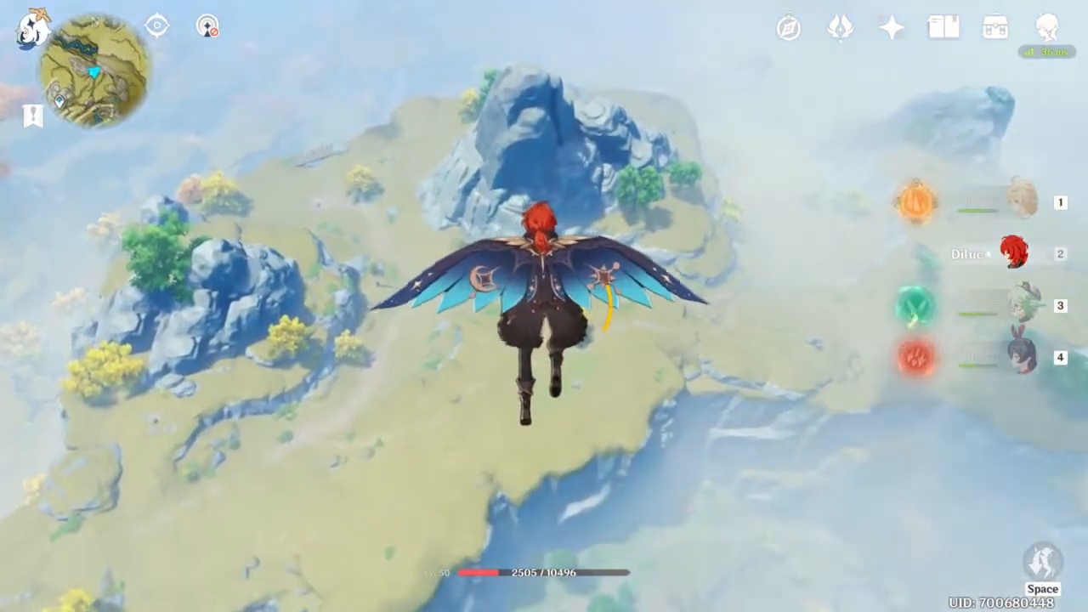
key("ctrl+h")
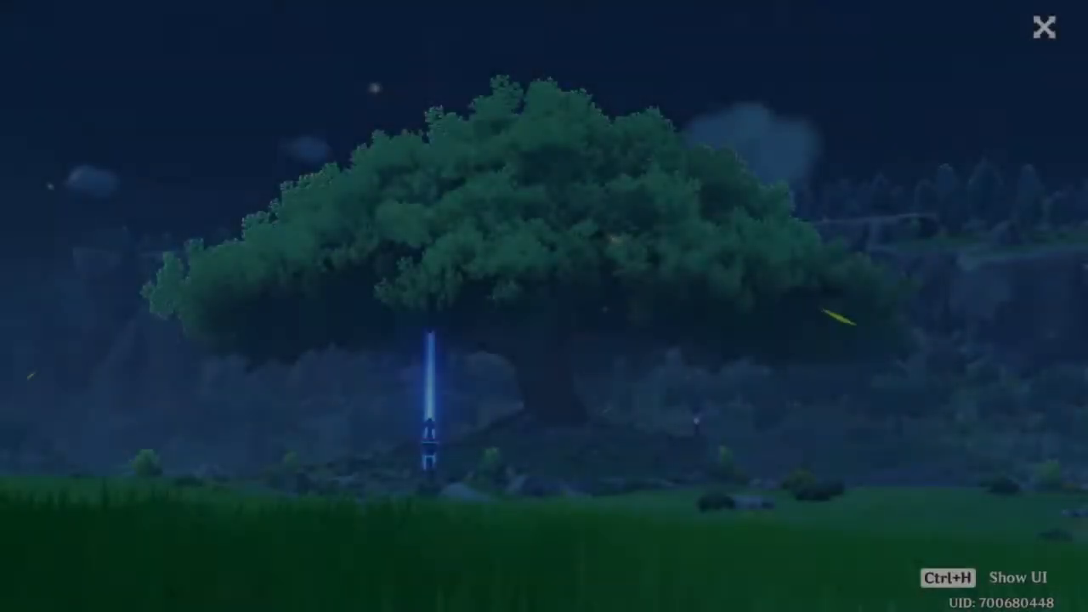
left_click(1044, 27)
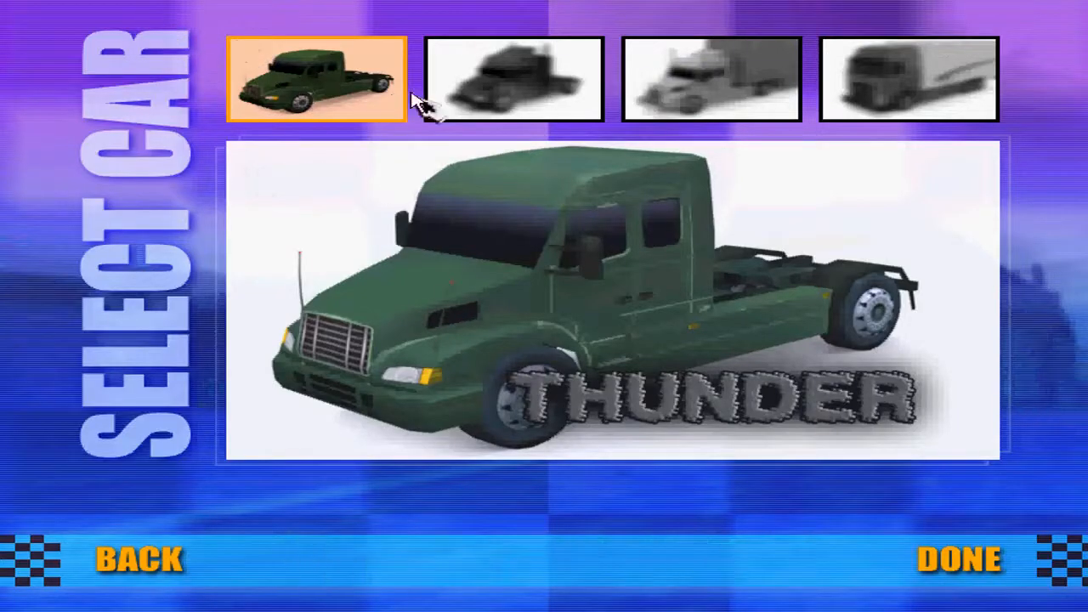
- Select the Thunderbull truck thumbnail in place of Thunder on the Select Car screen
left_click(517, 80)
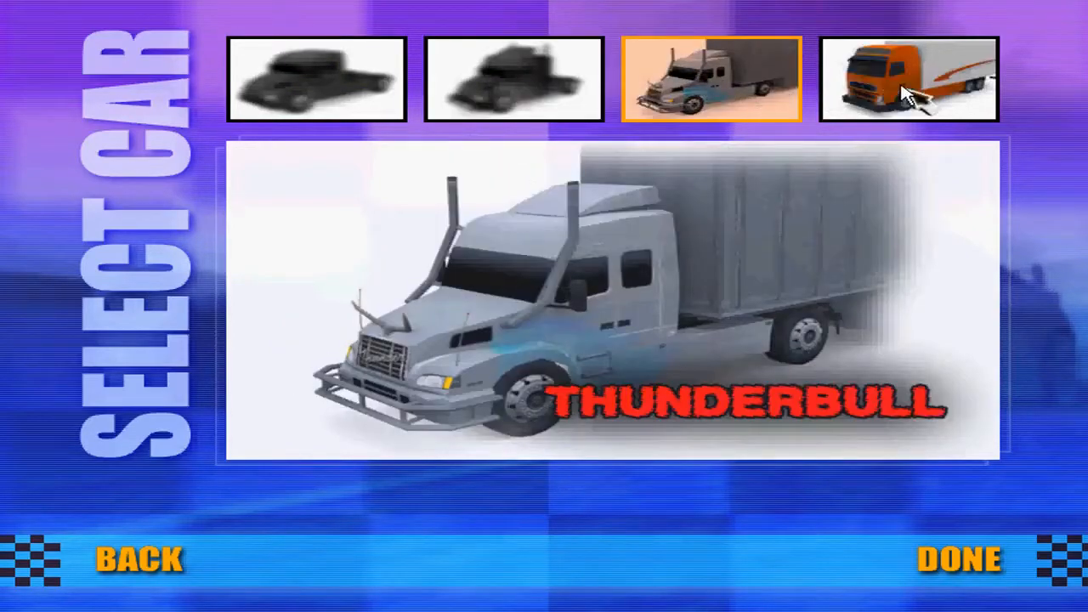
left_click(958, 559)
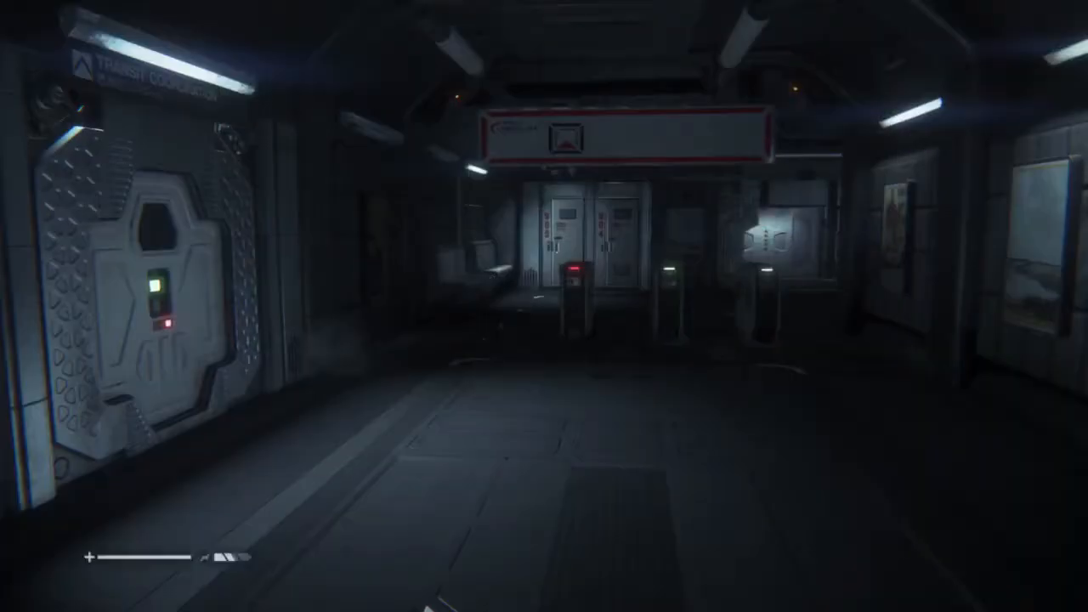
mouse_move(544, 305)
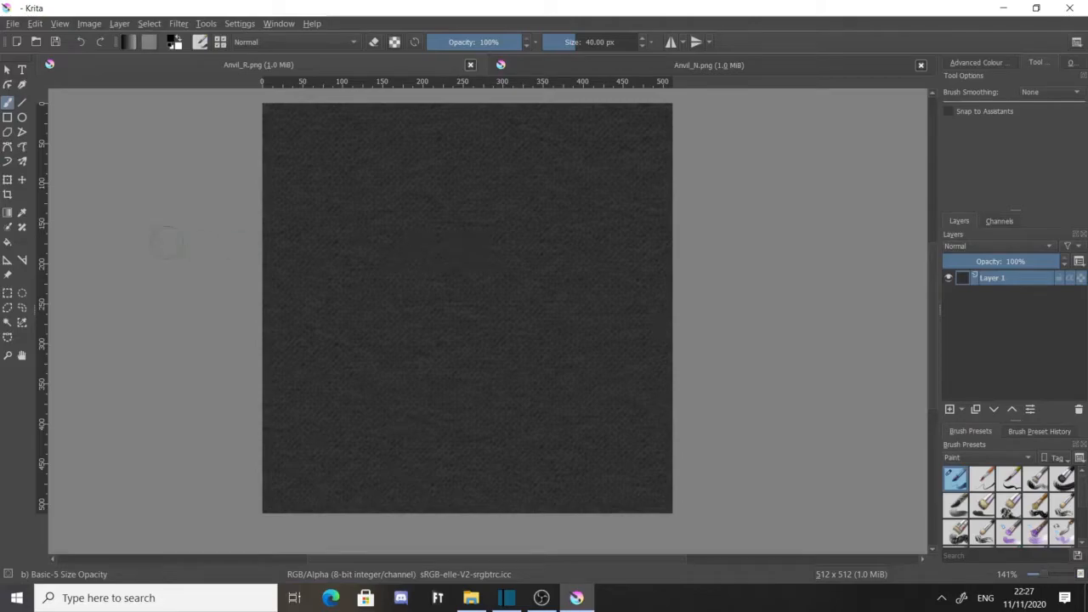
- Choose Resize Canvas from the Image menu for the 512×512 dark texture
left_click(88, 24)
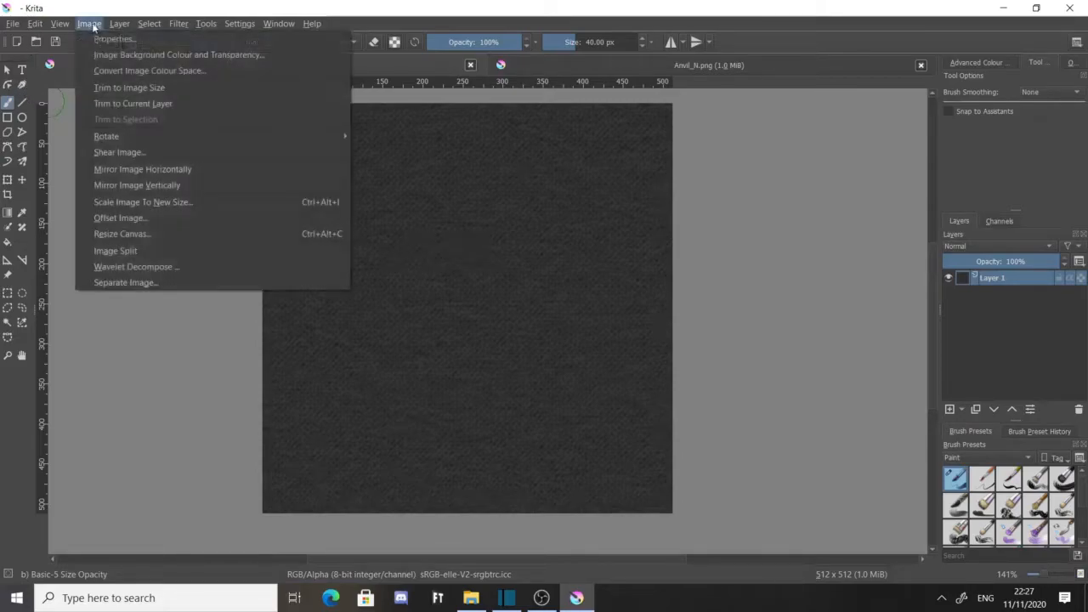
left_click(122, 234)
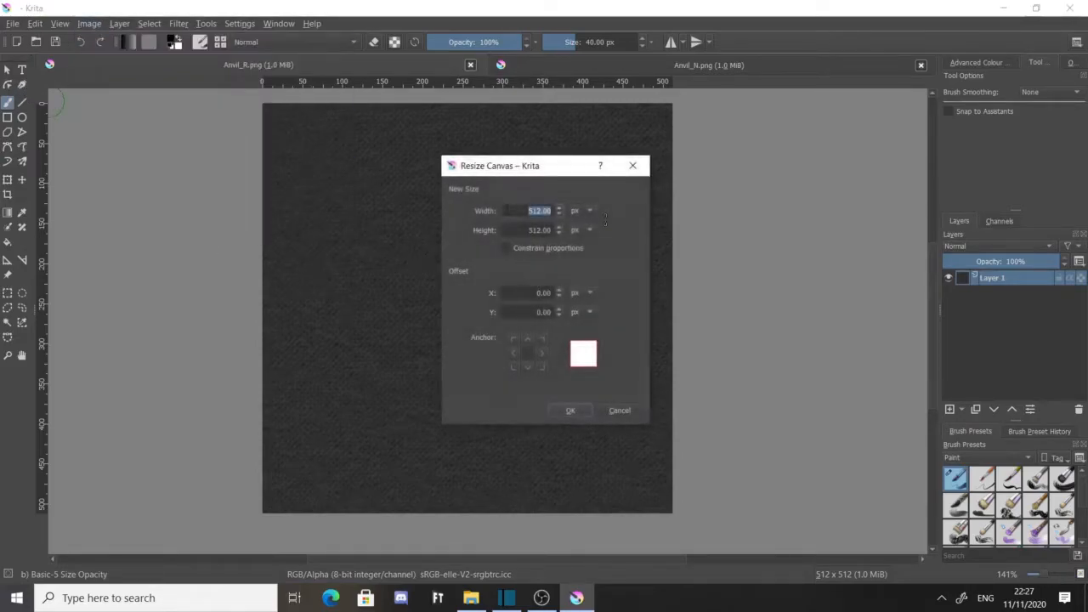
mouse_move(632, 166)
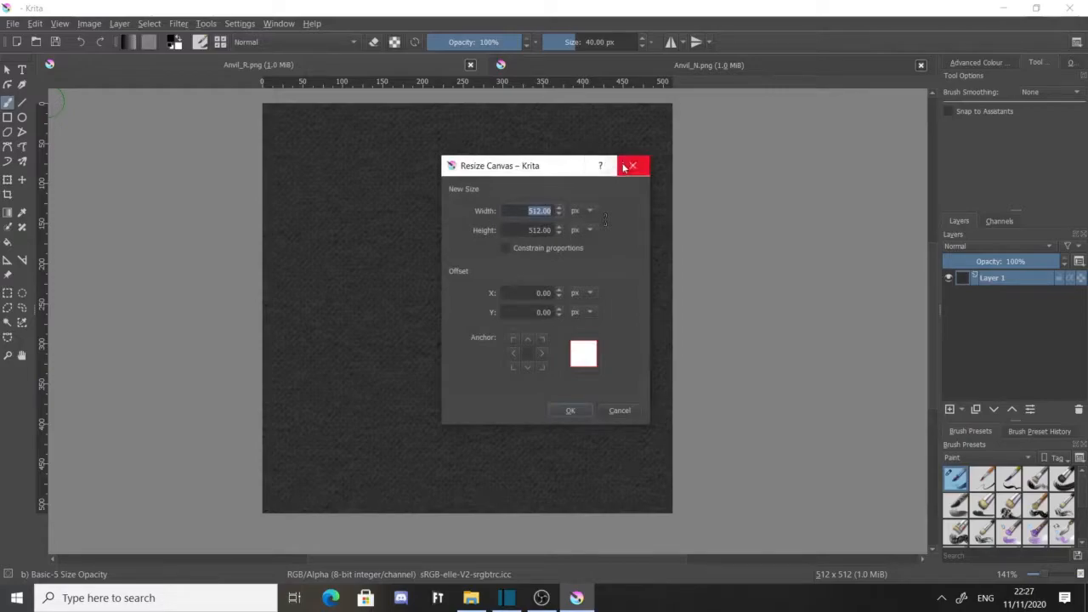
left_click(632, 165)
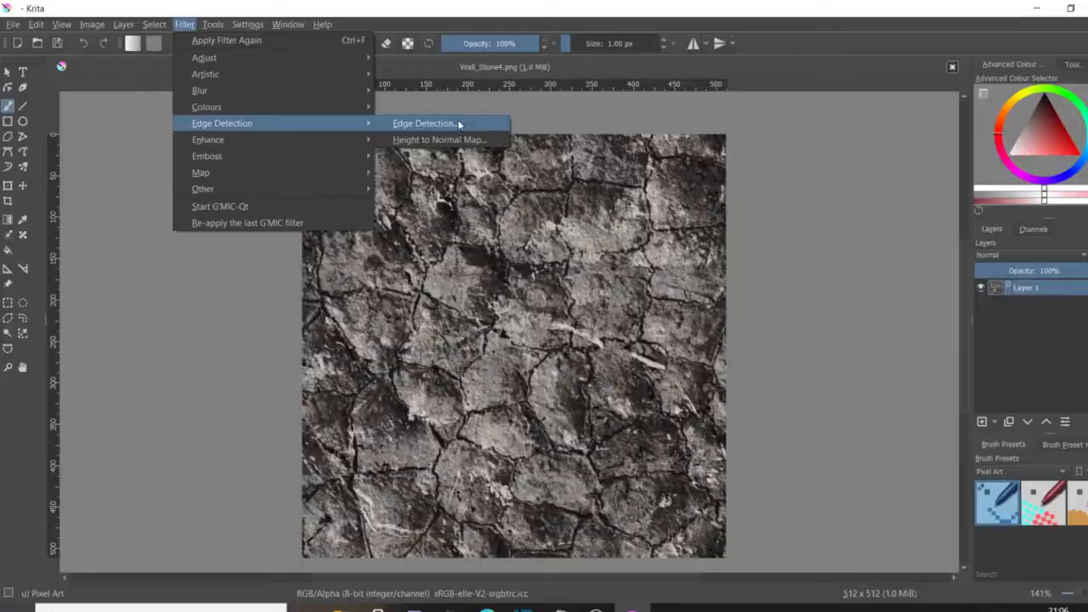
- Choose the Edge Detection filter for the cracked stone wall texture
left_click(438, 139)
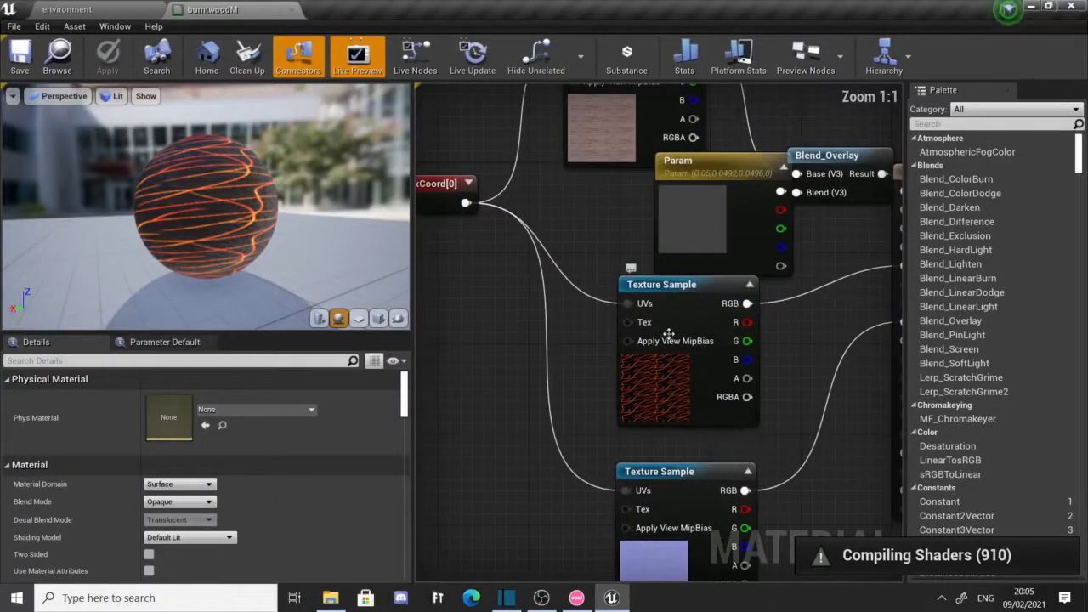
left_click(661, 284)
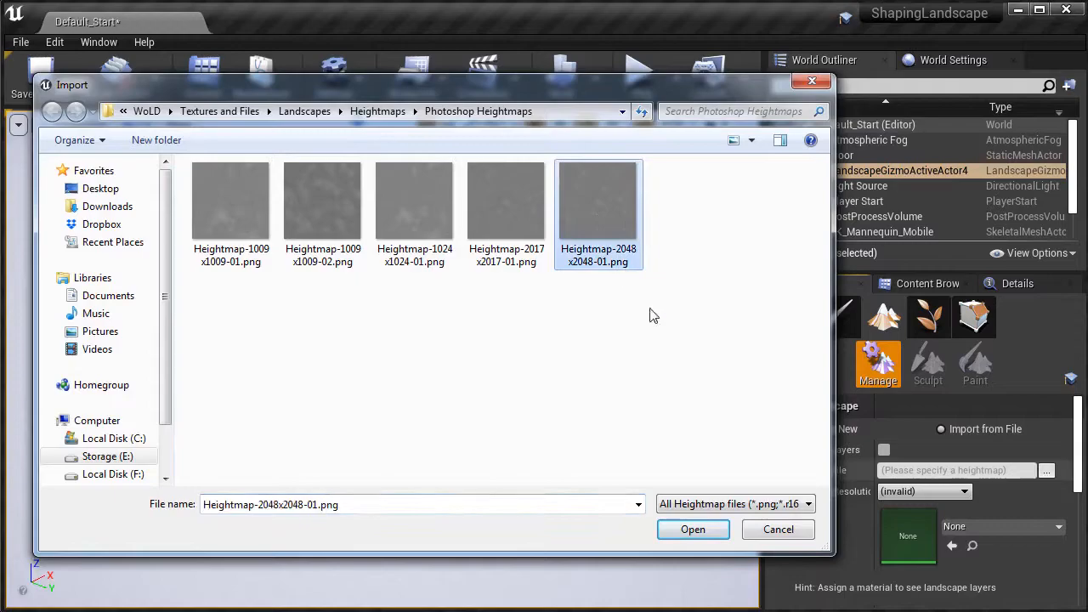
- Load the 2048 heightmap and import it as a new mountain landscape, then leave Landscape mode
left_click(694, 528)
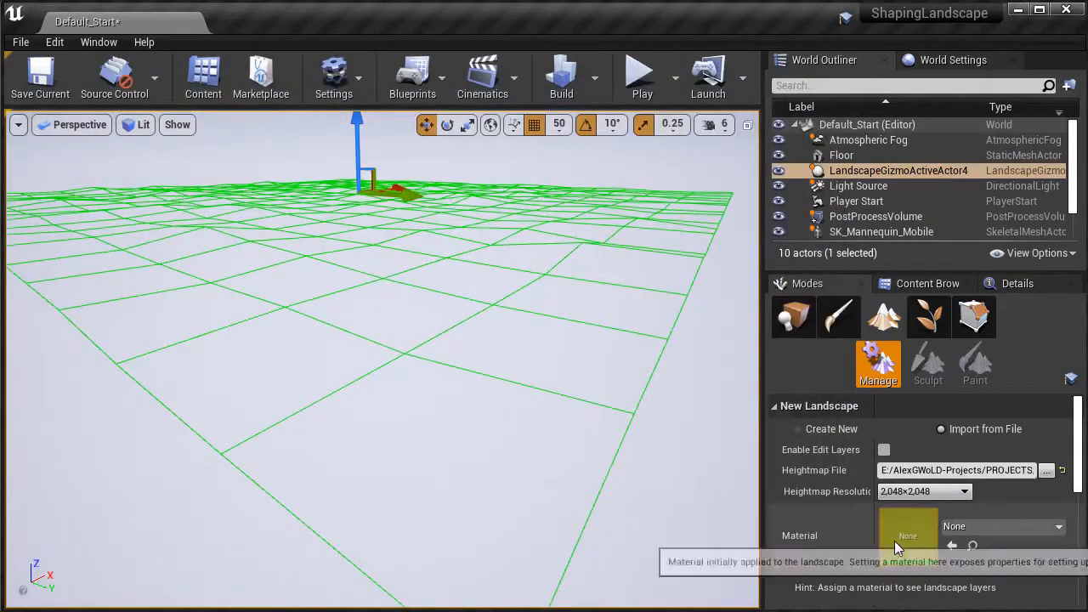
left_click(1049, 595)
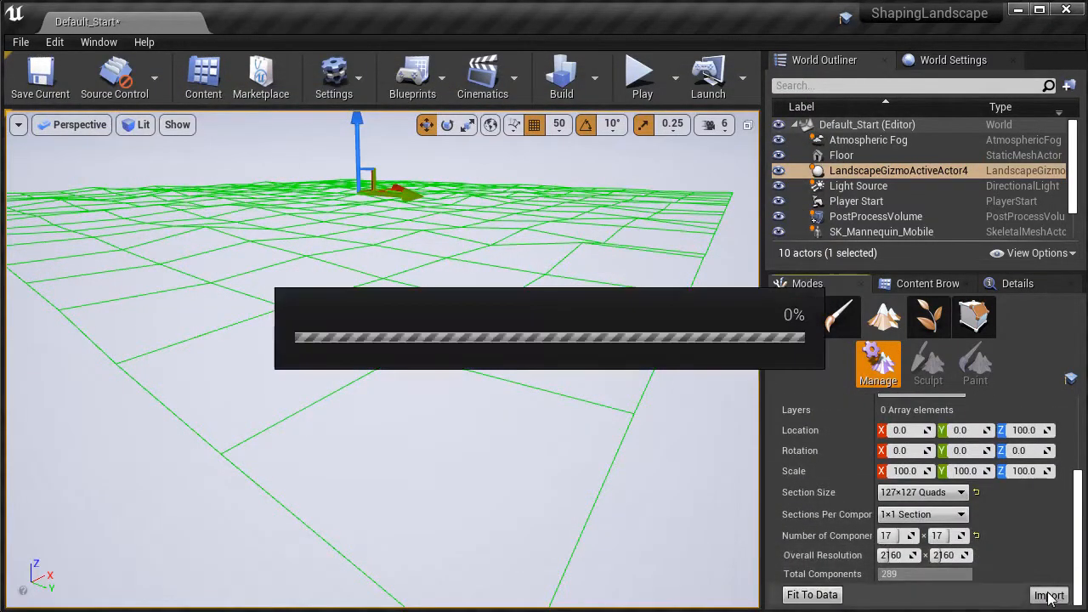
left_click(1047, 595)
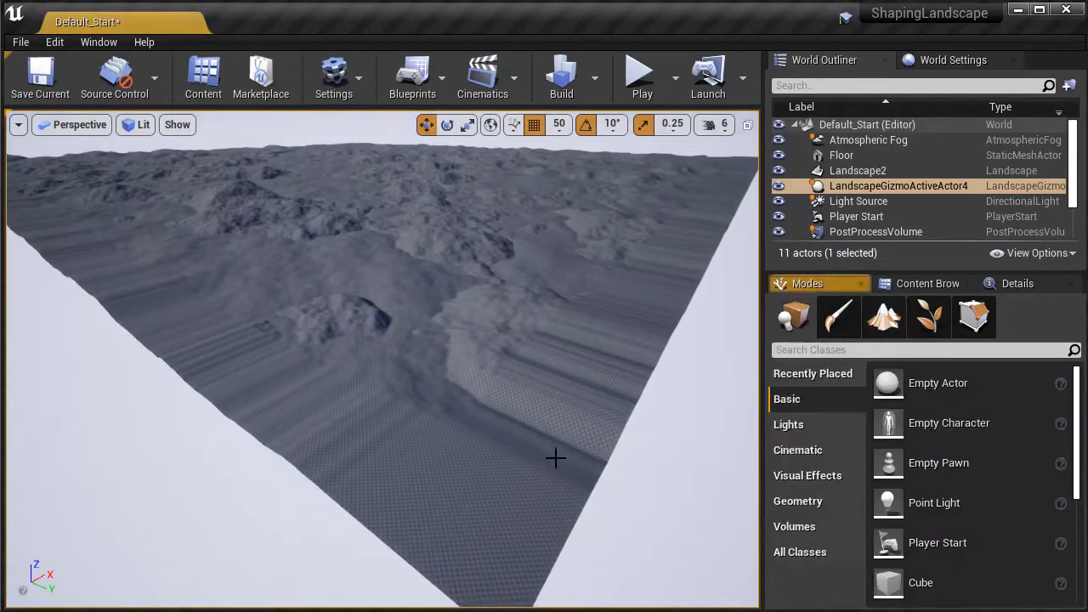
- Start a new untitled level showing the MAT_Decal_FirstDecal material asset
left_click(840, 316)
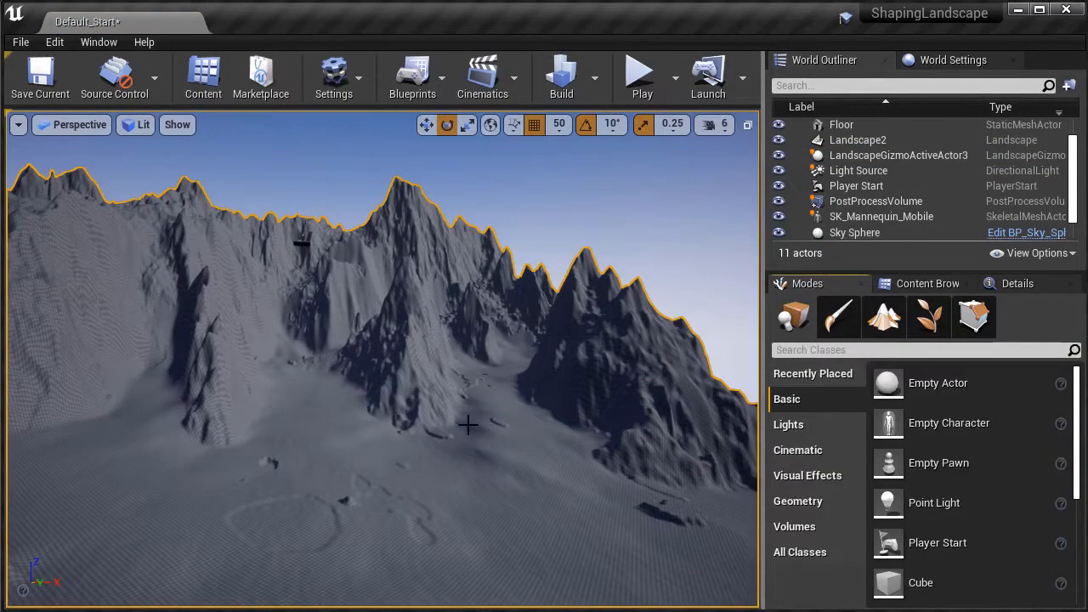
left_click(857, 139)
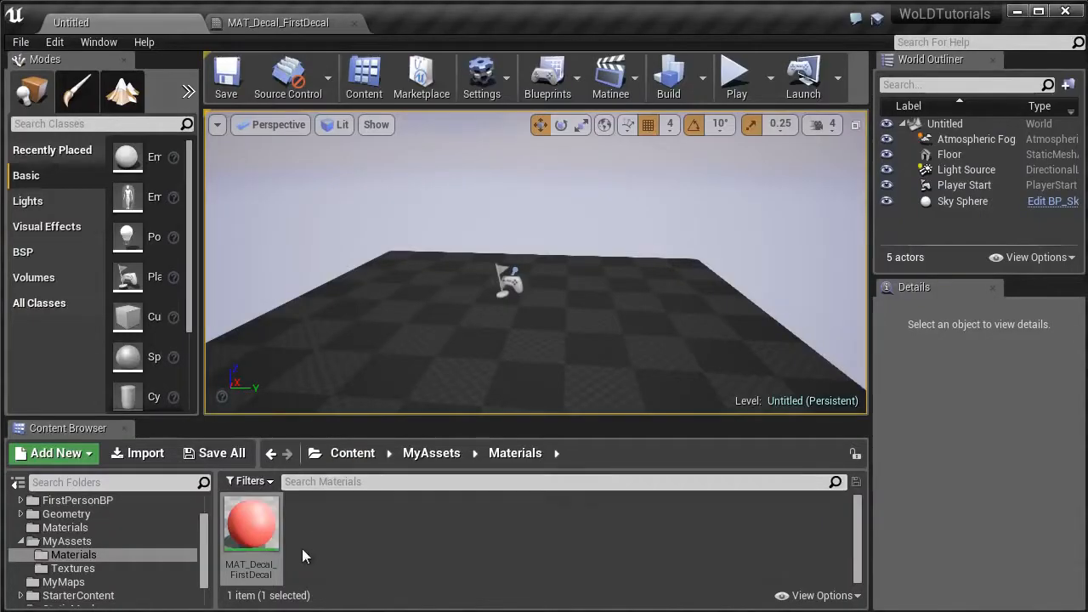
mouse_move(276, 552)
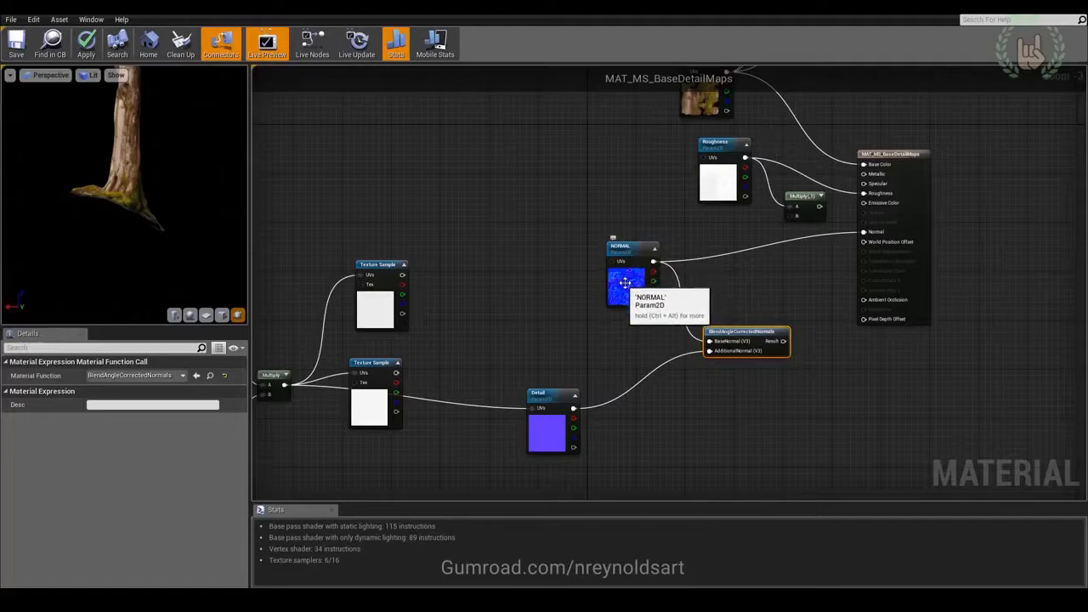
- Bring up the tree trunk's material instance showing its detail, albedo, normal and roughness textures
left_click(551, 425)
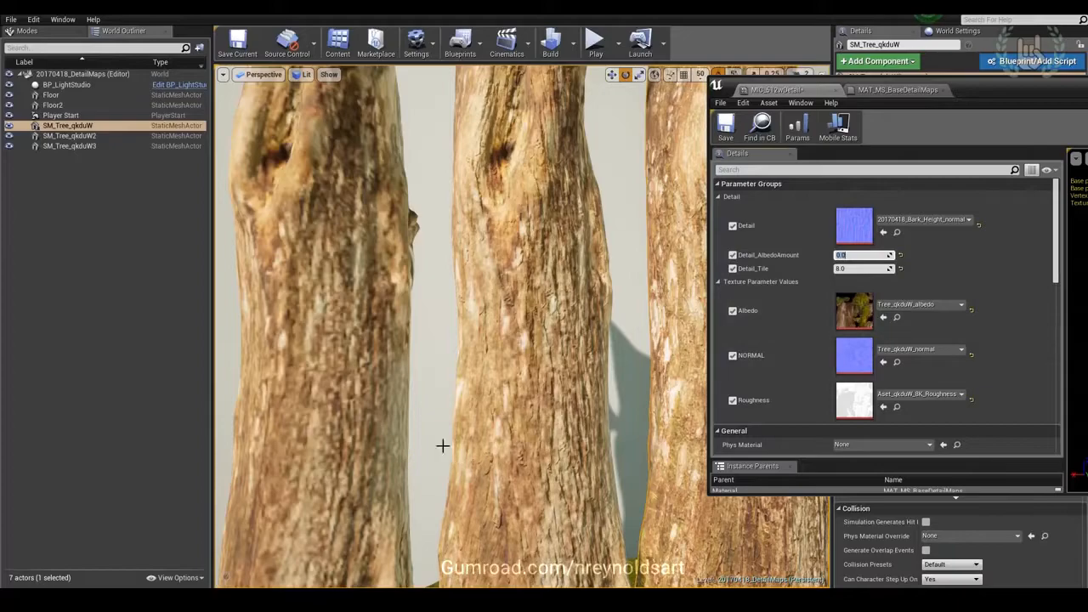
mouse_move(898, 326)
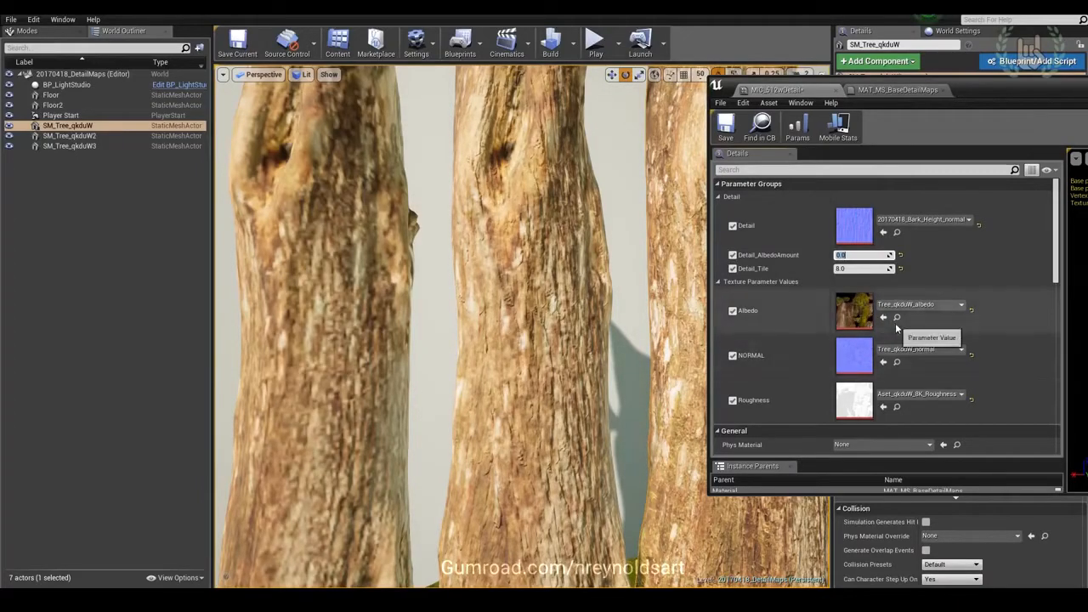